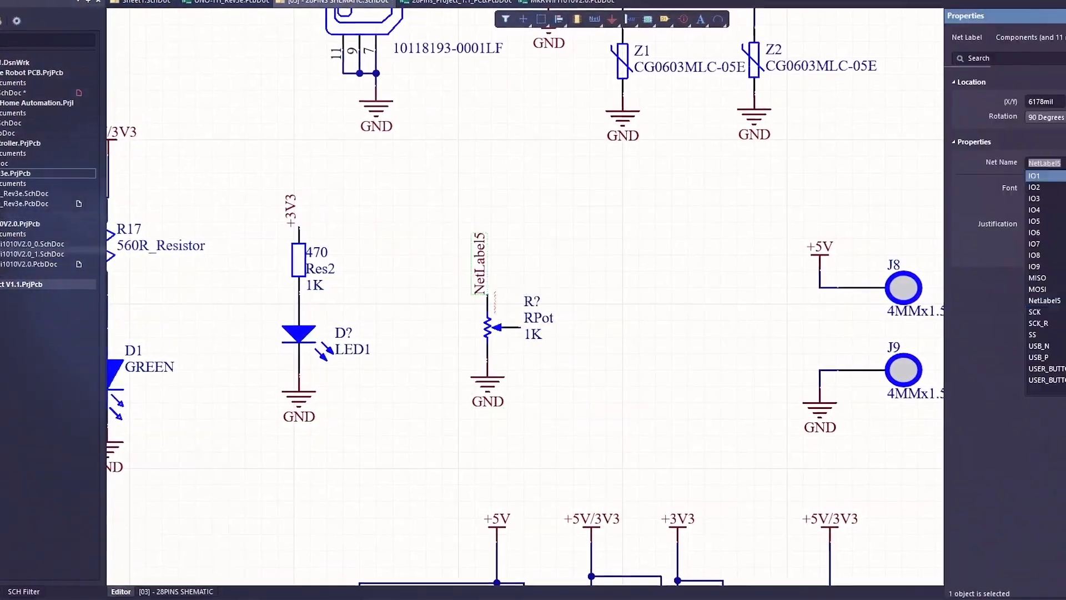
Submit the trial signup and activate the license from the email to reach the installer download.
left_click(508, 36)
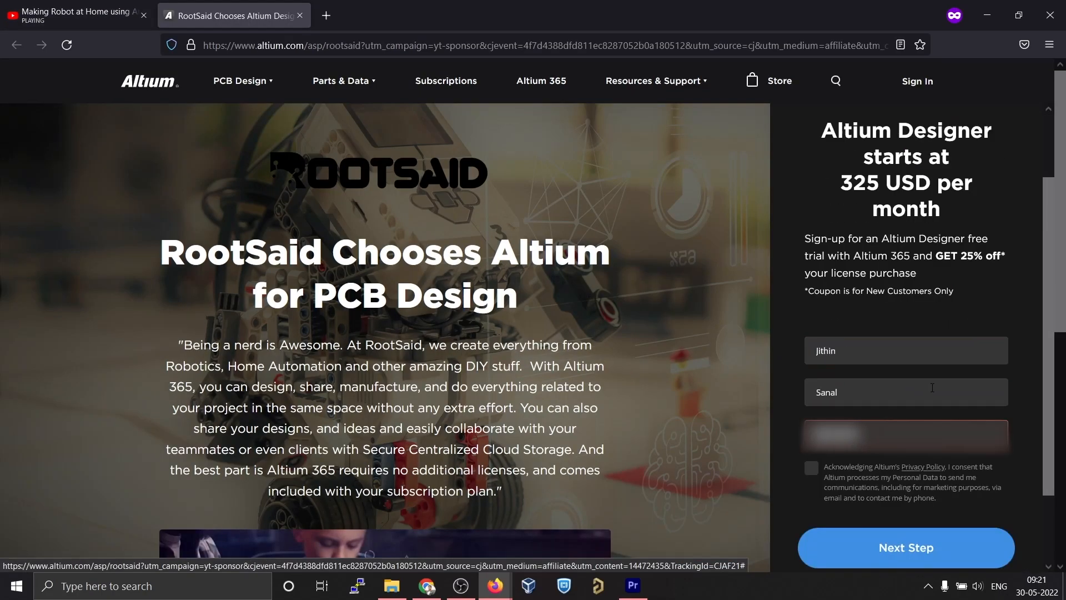
left_click(905, 548)
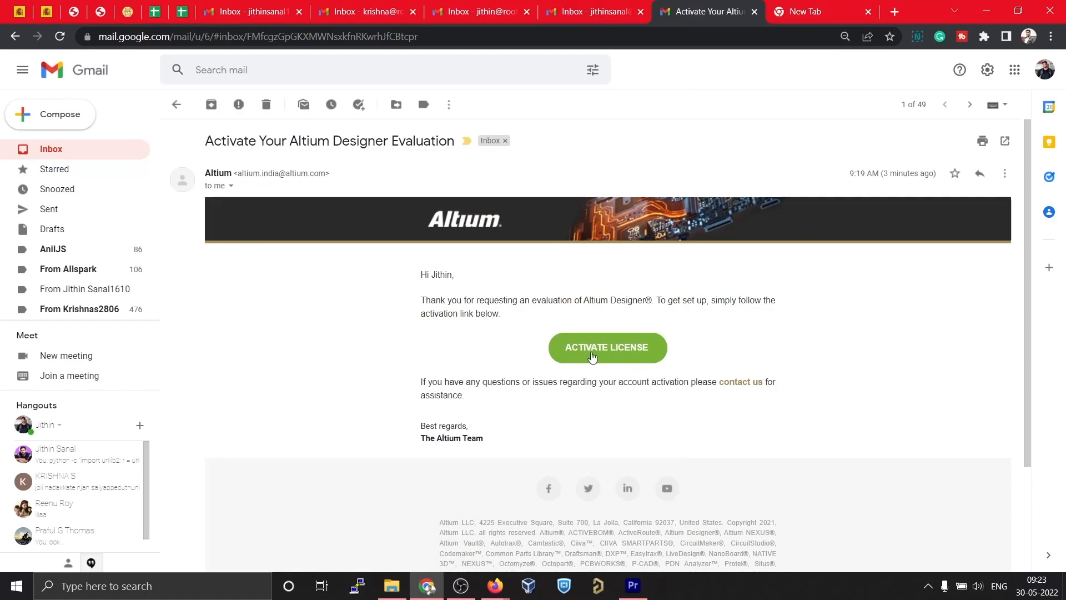
left_click(606, 347)
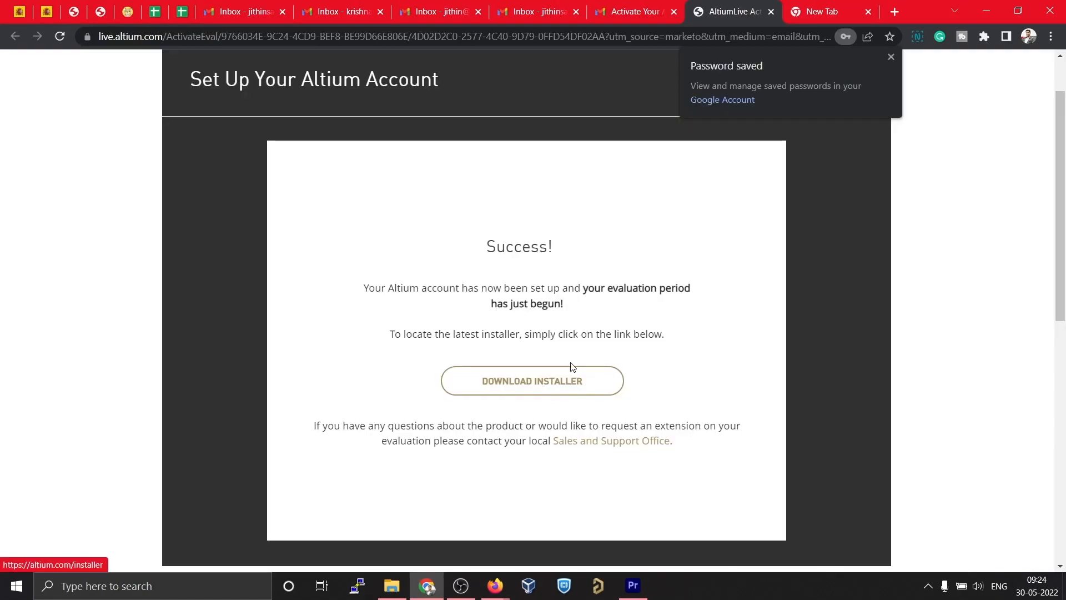